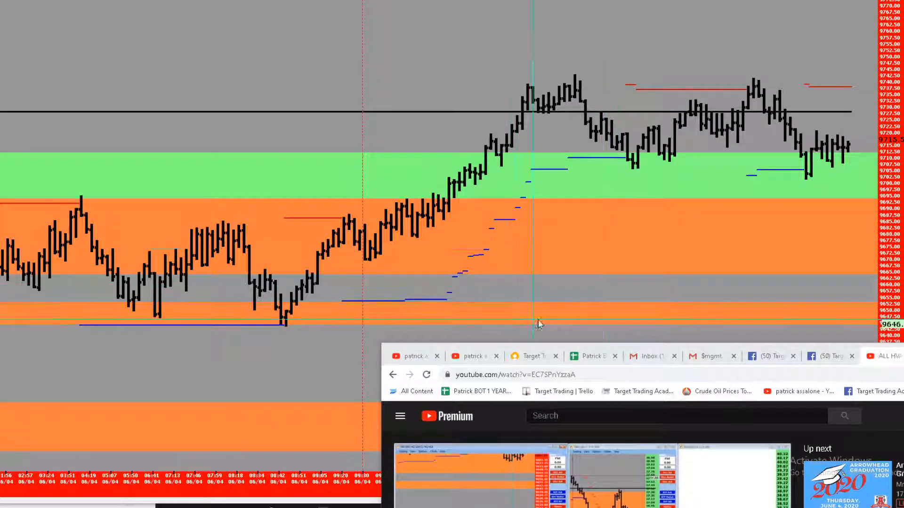
pyautogui.moveTo(563, 328)
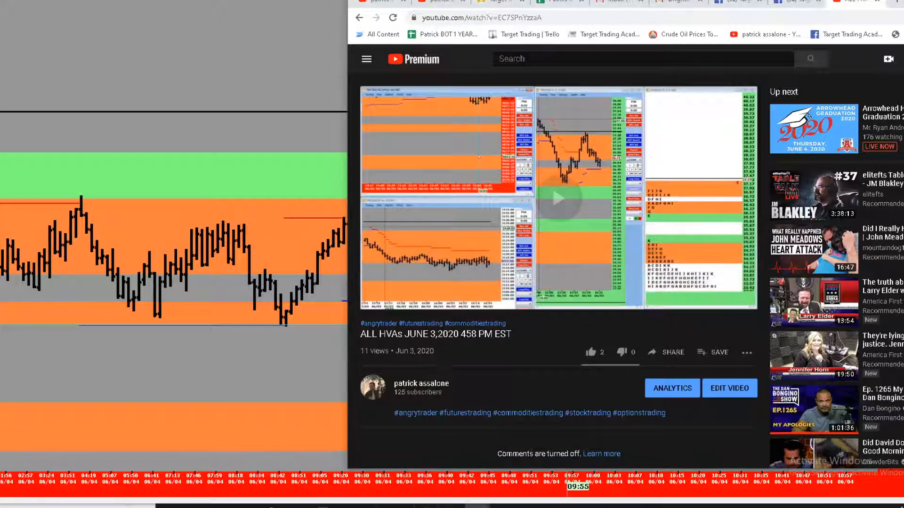
# Bring up the player controls on the 'ALL HVAs June 3, 2020' video beside the futures chart.
pyautogui.click(559, 198)
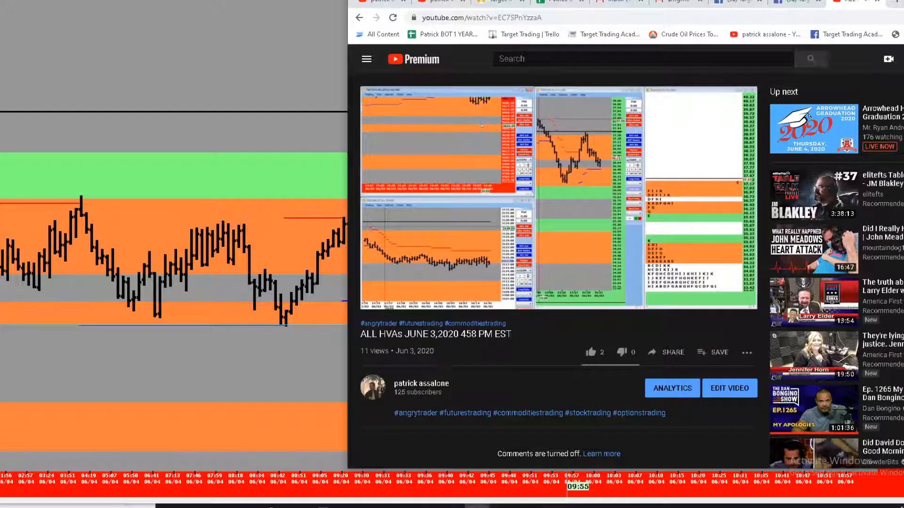
pyautogui.moveTo(589, 179)
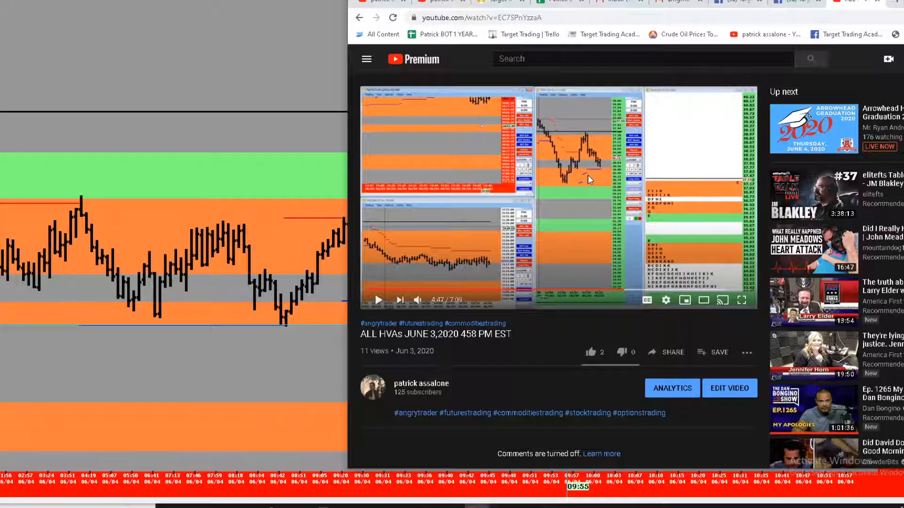